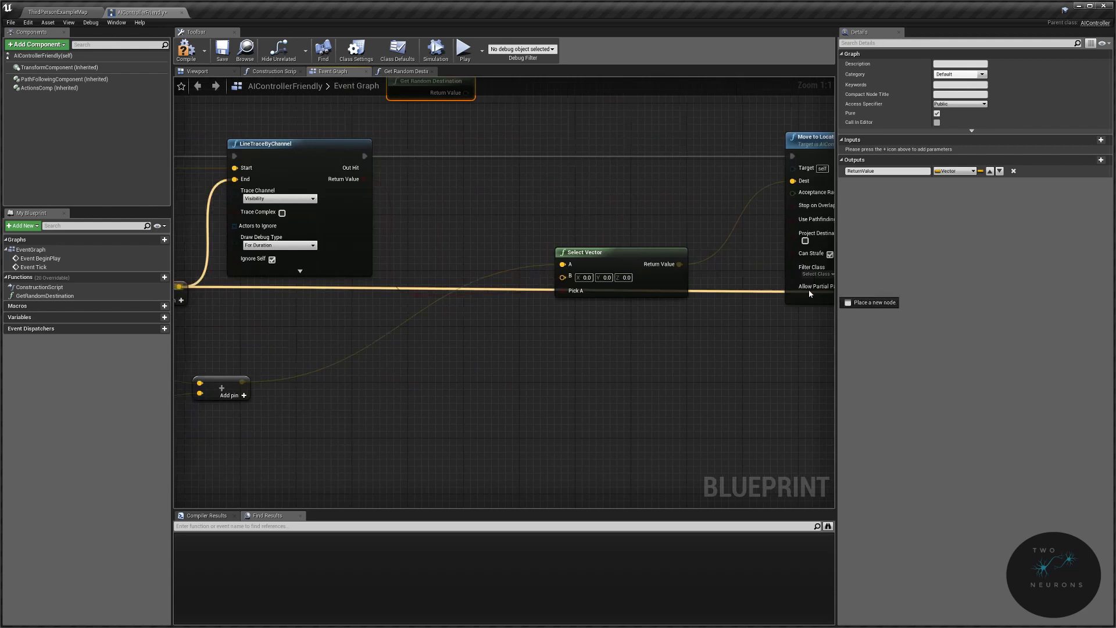
Switch to the AIControllerEnemy Blueprint and launch the level as a Standalone Game preview
click(433, 50)
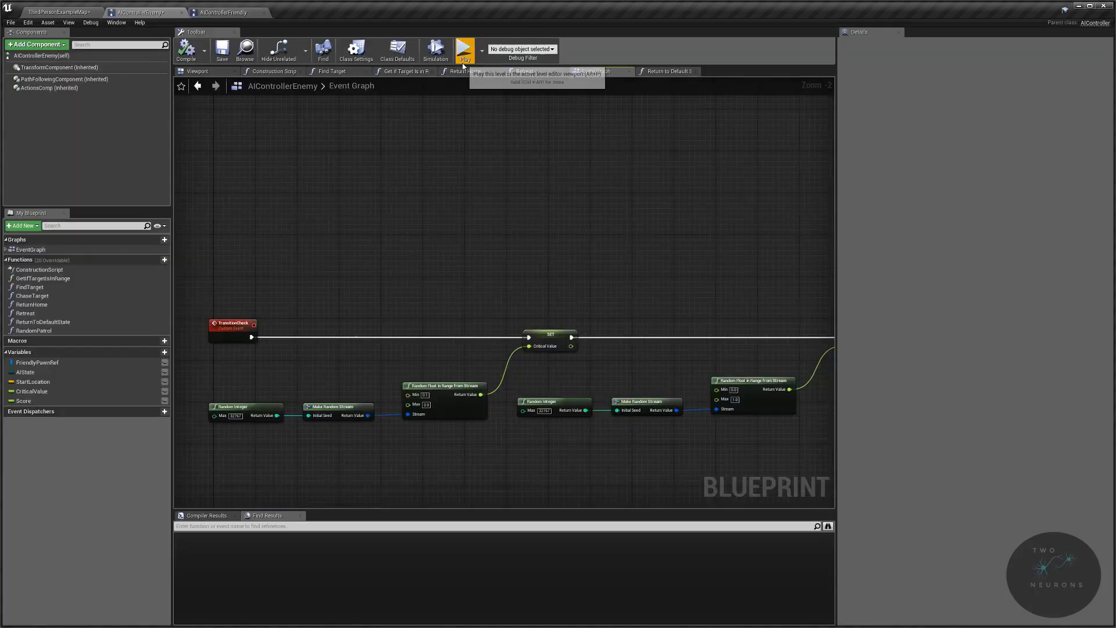
click(464, 49)
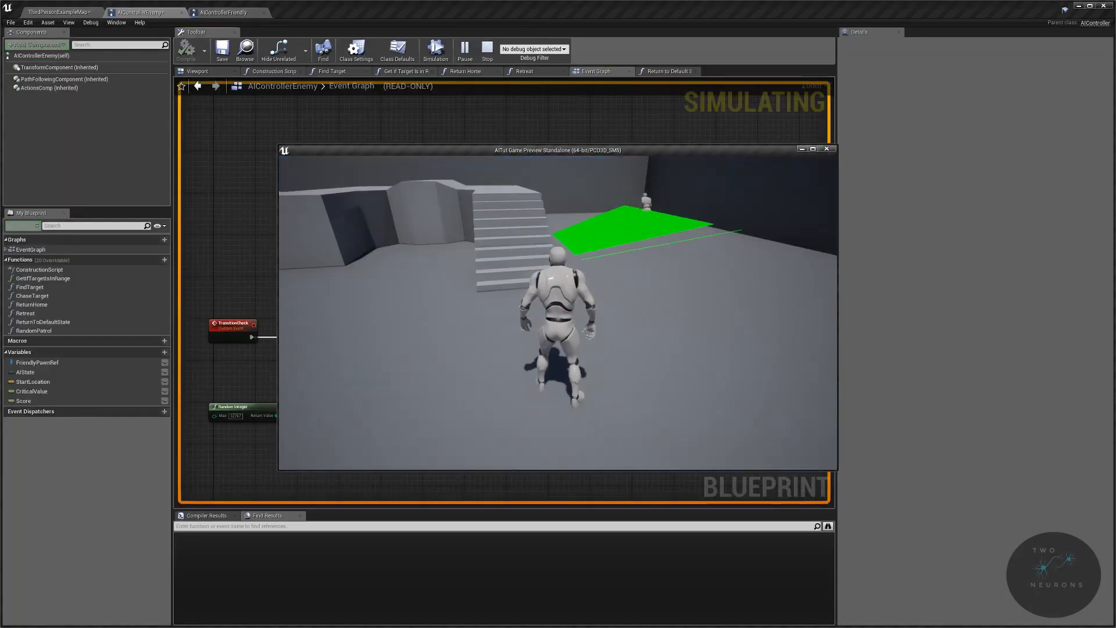